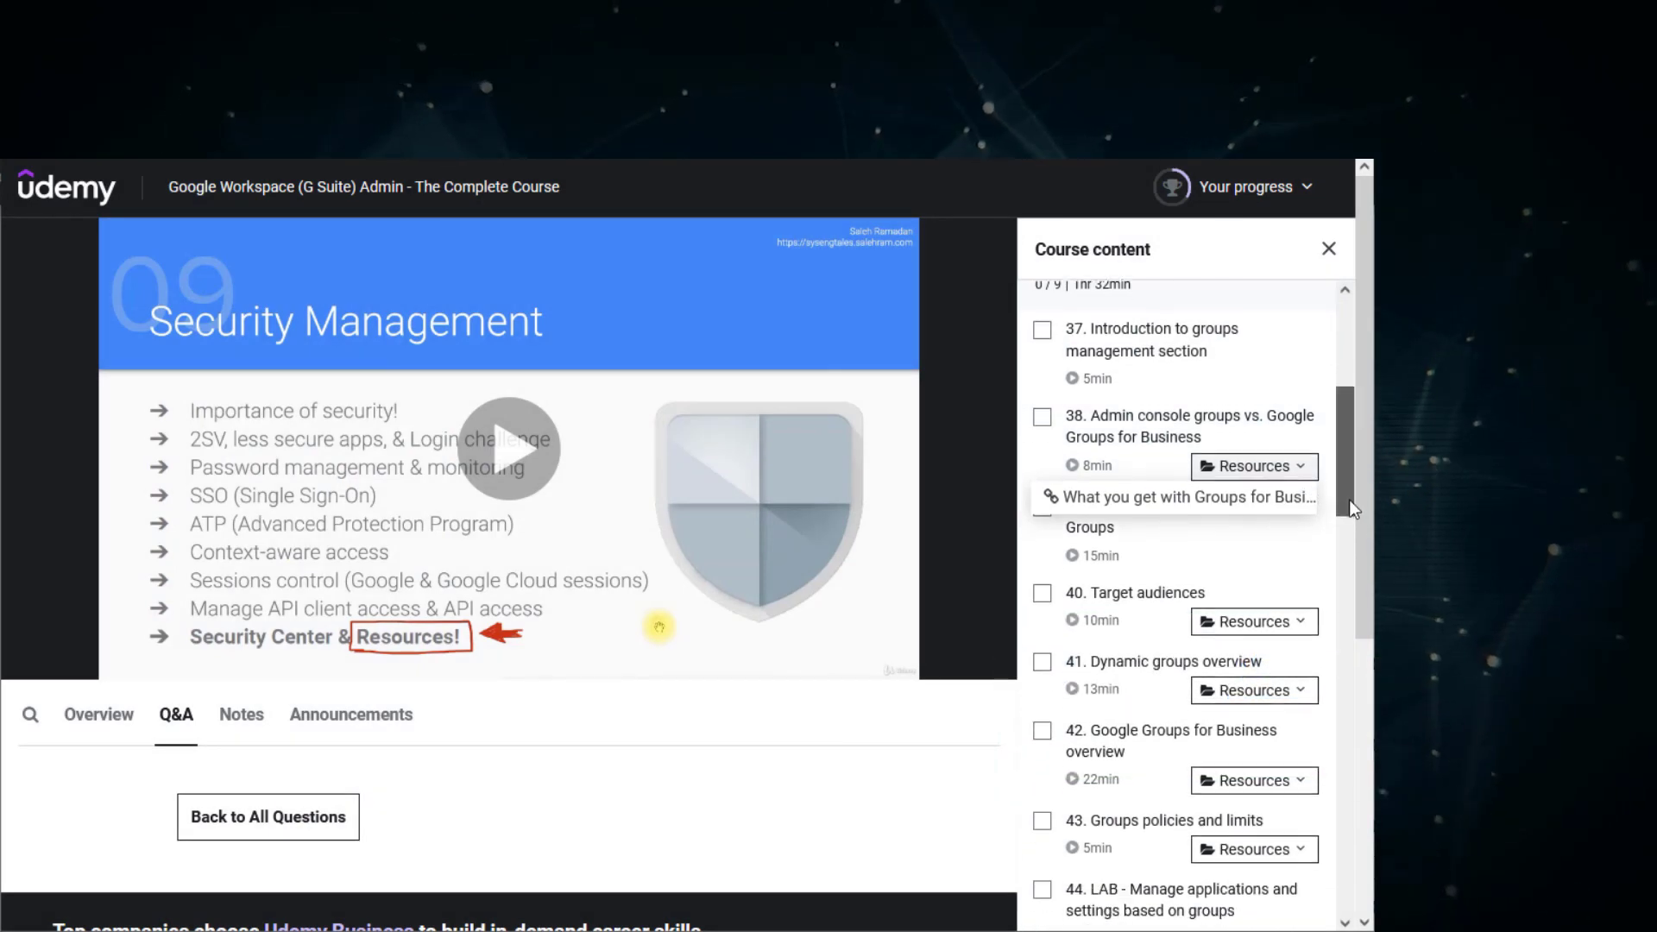
Scroll down the Google Workspace Admin course landing page.
scroll(down, 3)
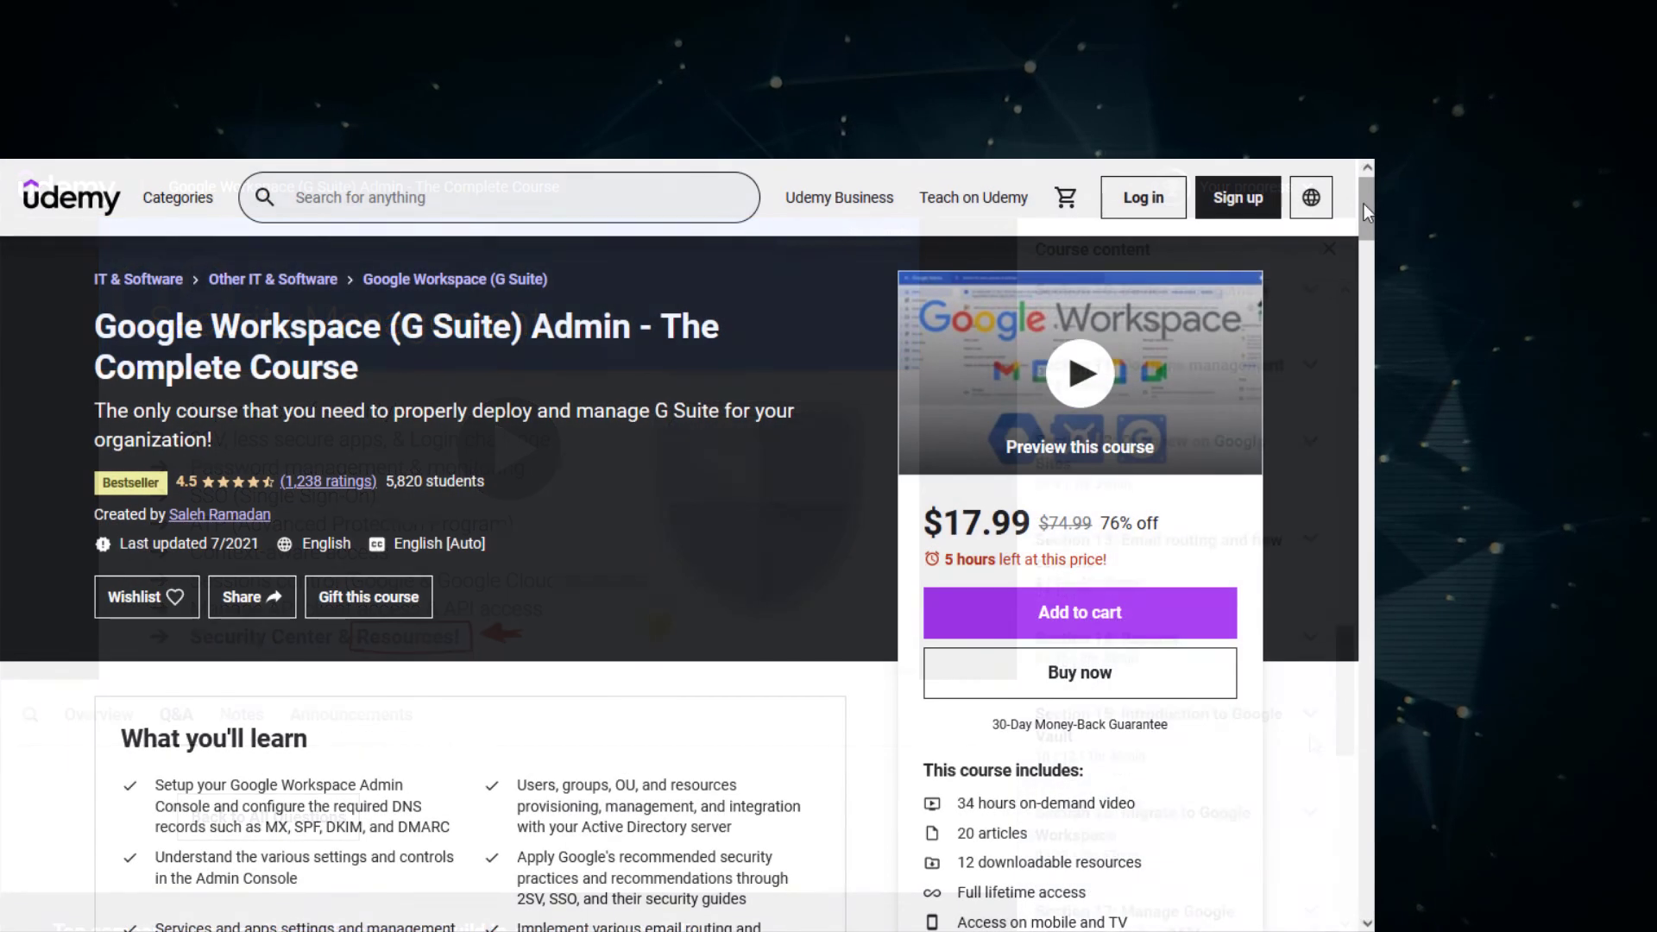
Scroll to Course content and expand the Device management section's lecture list.
scroll(down, 3)
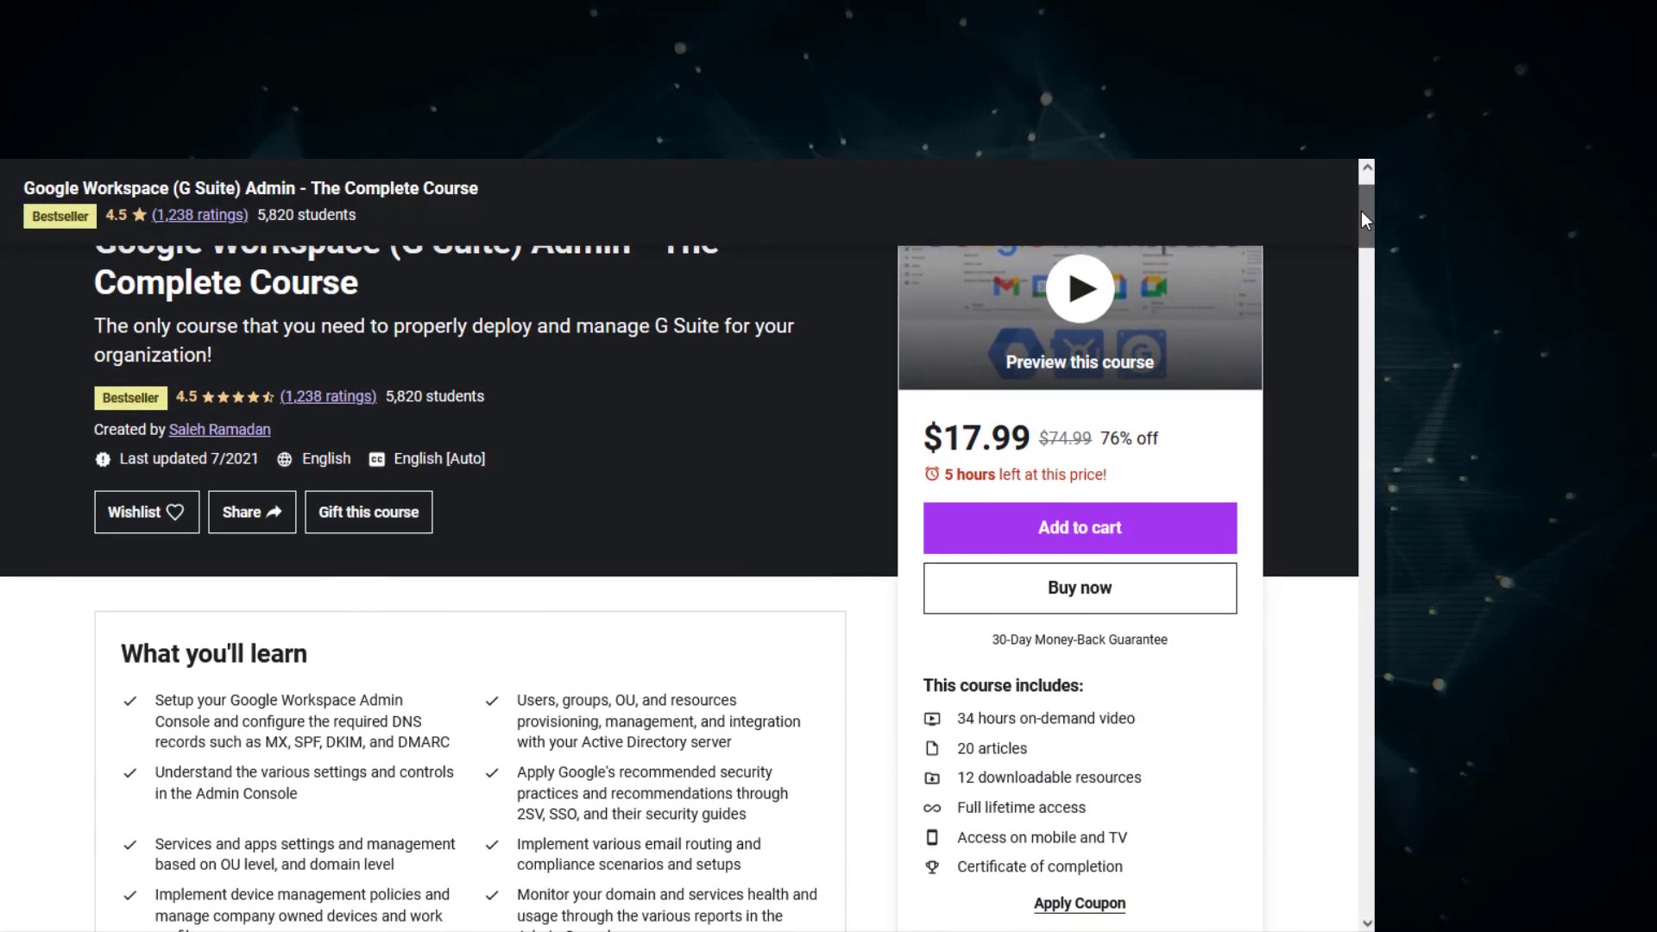
scroll(down, 3)
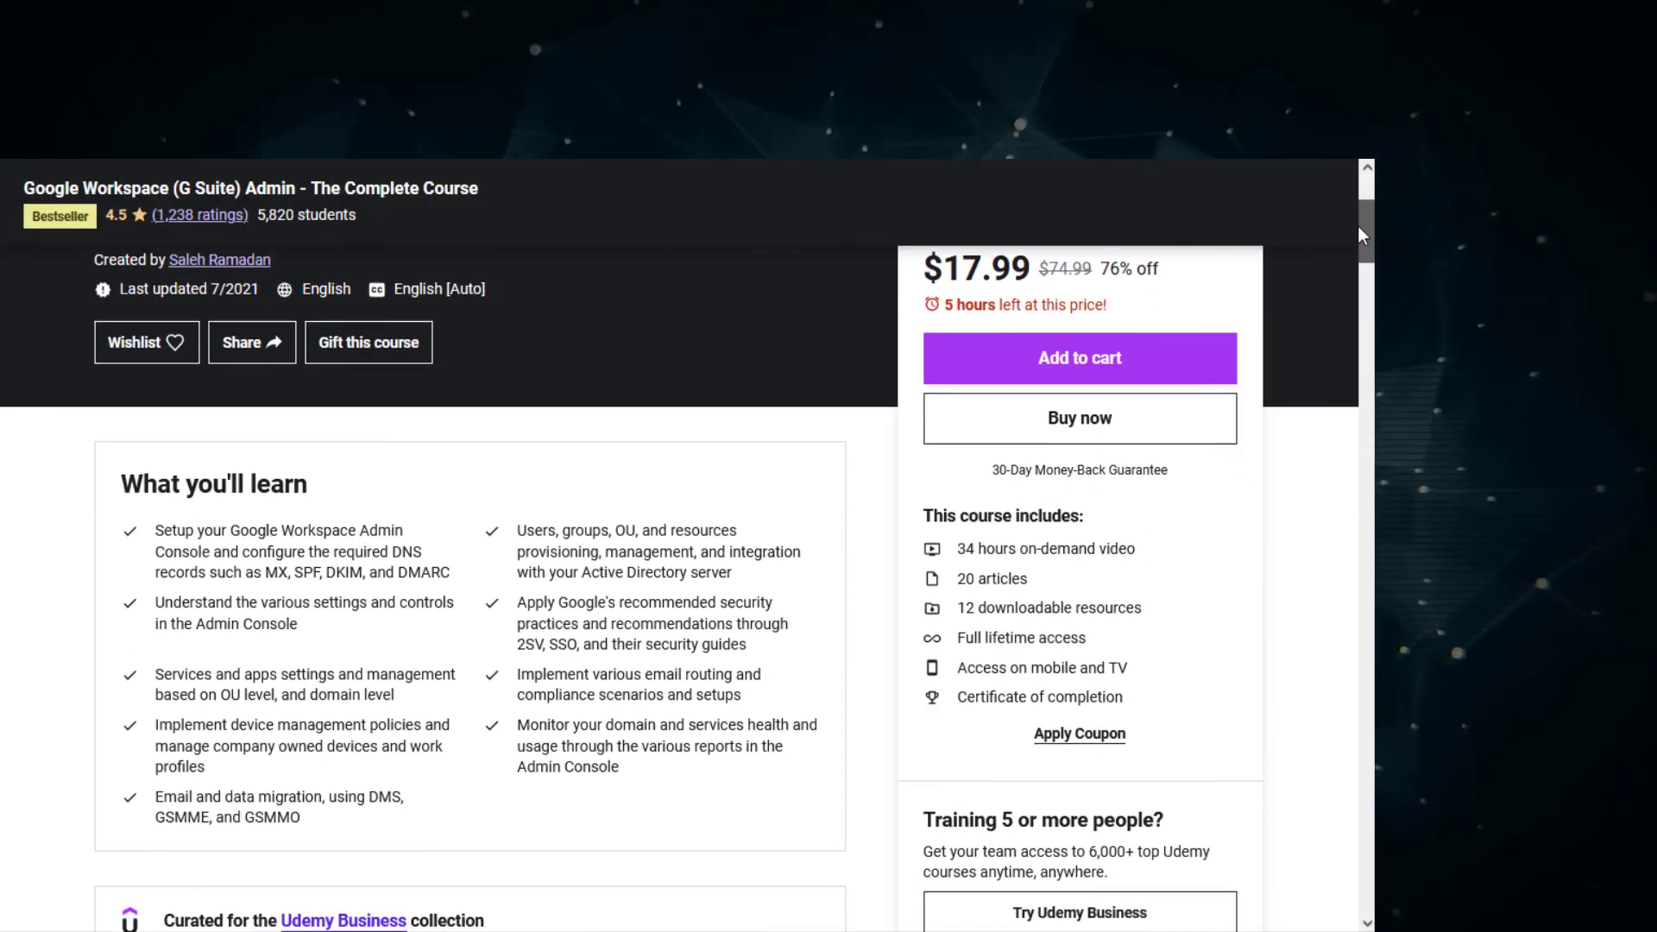
scroll(down, 3)
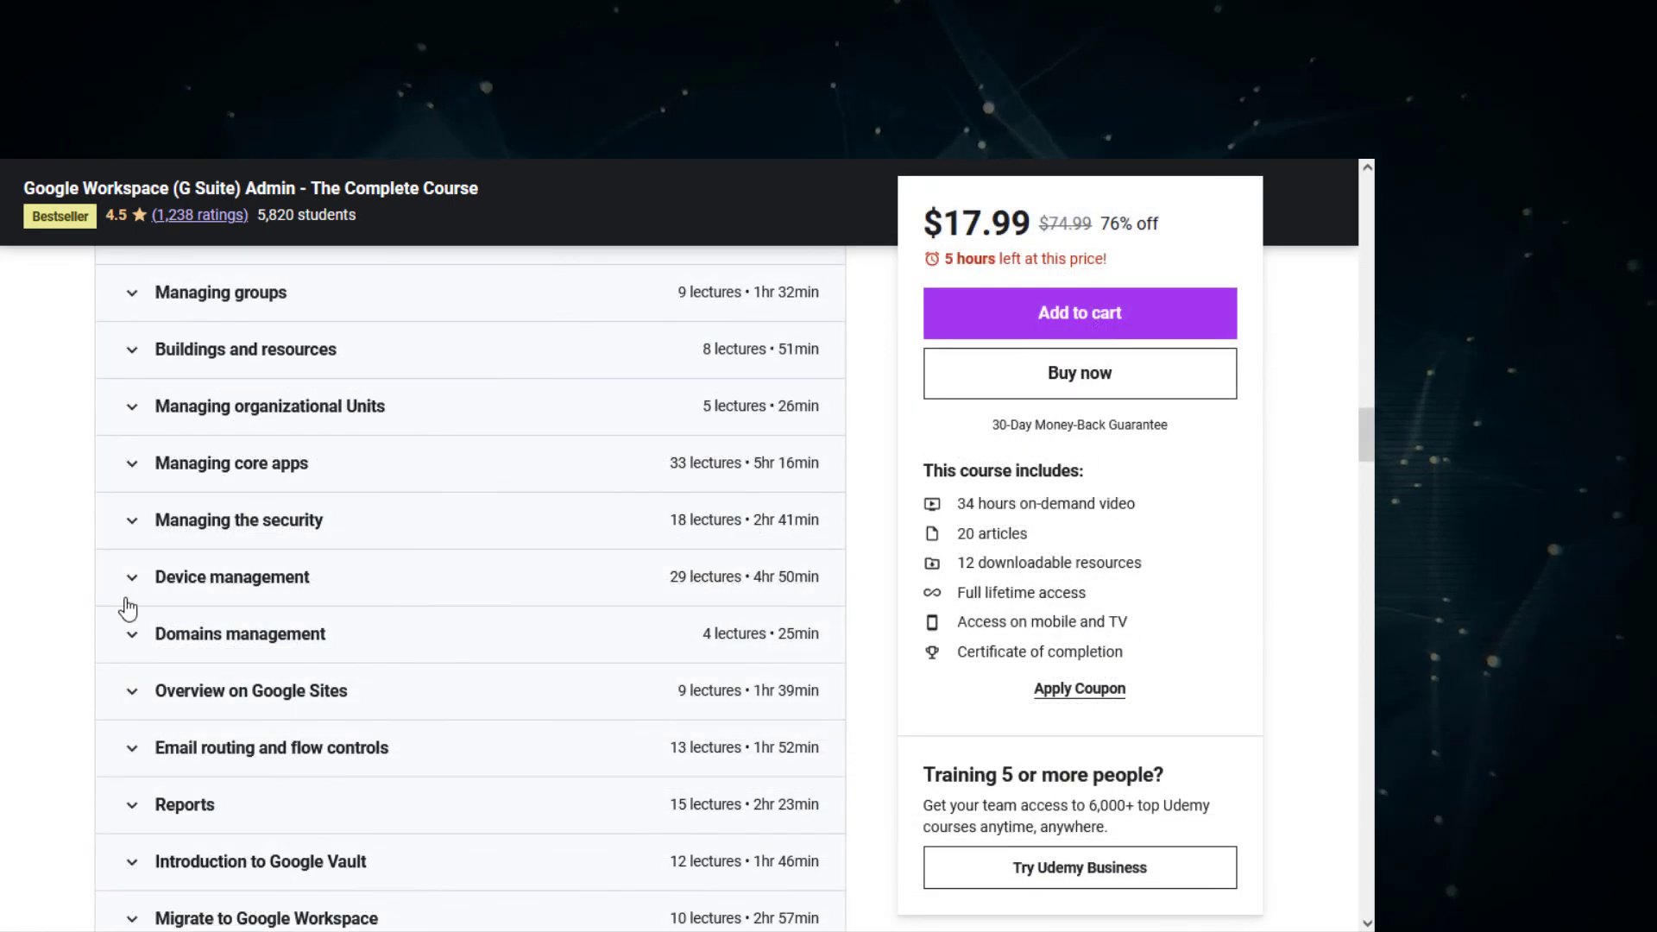
click(231, 577)
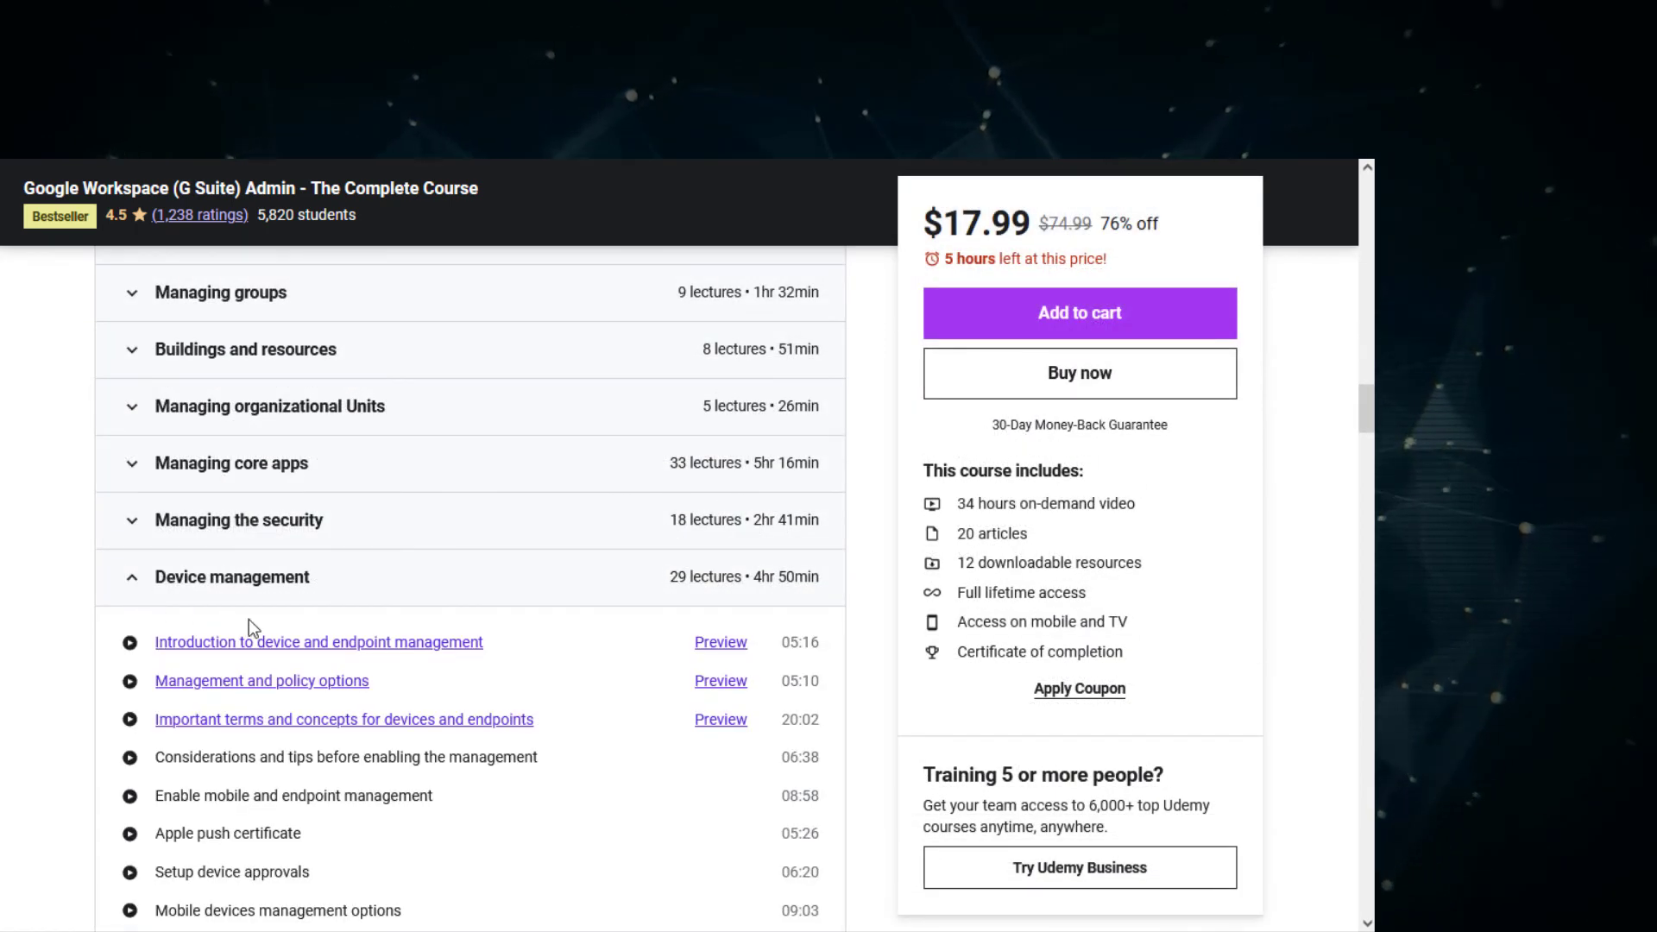